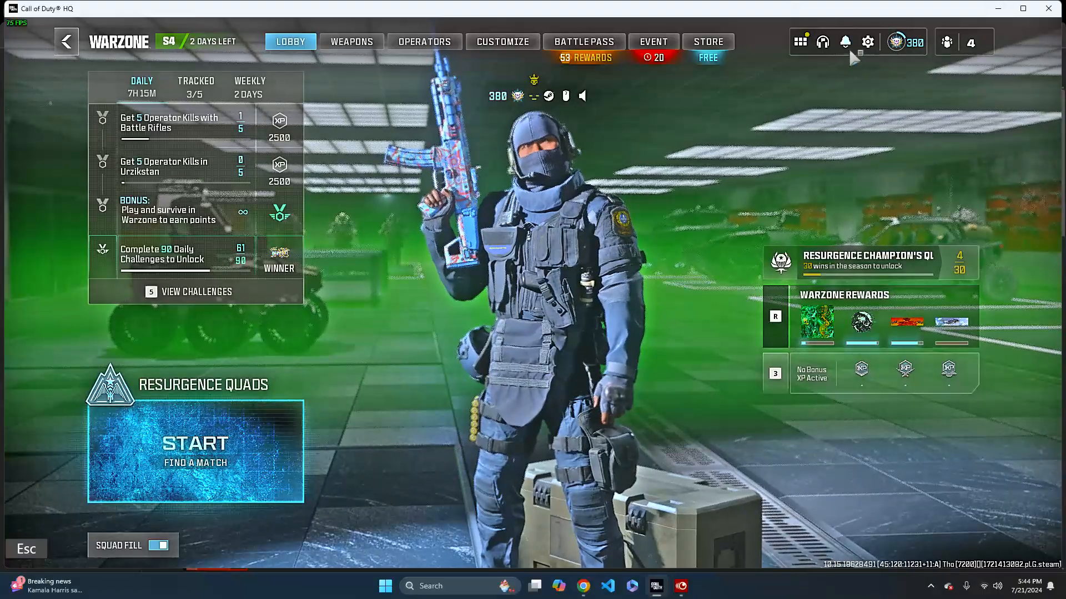
# Bring up the Settings menu over the Warzone lobby
pyautogui.click(870, 41)
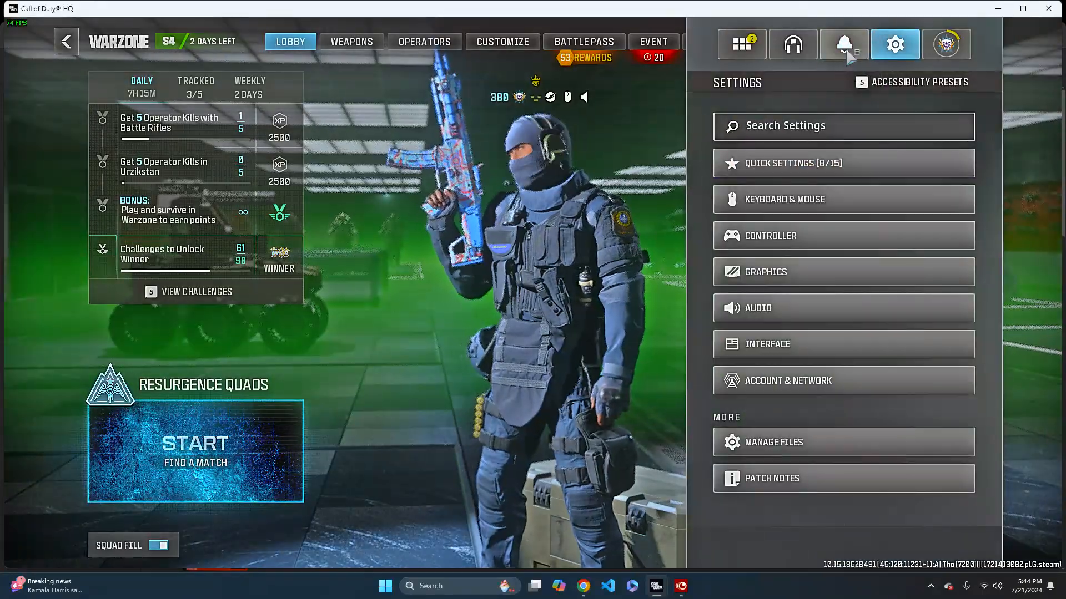
# Show the Audio settings and scroll to the Microphone section
pyautogui.click(757, 309)
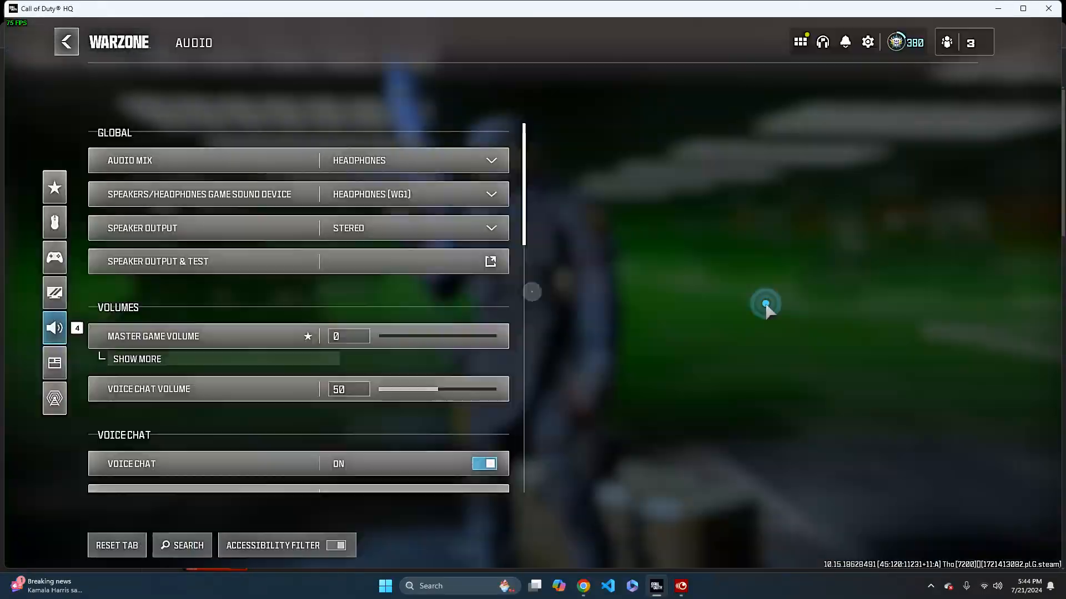
pyautogui.scroll(-3)
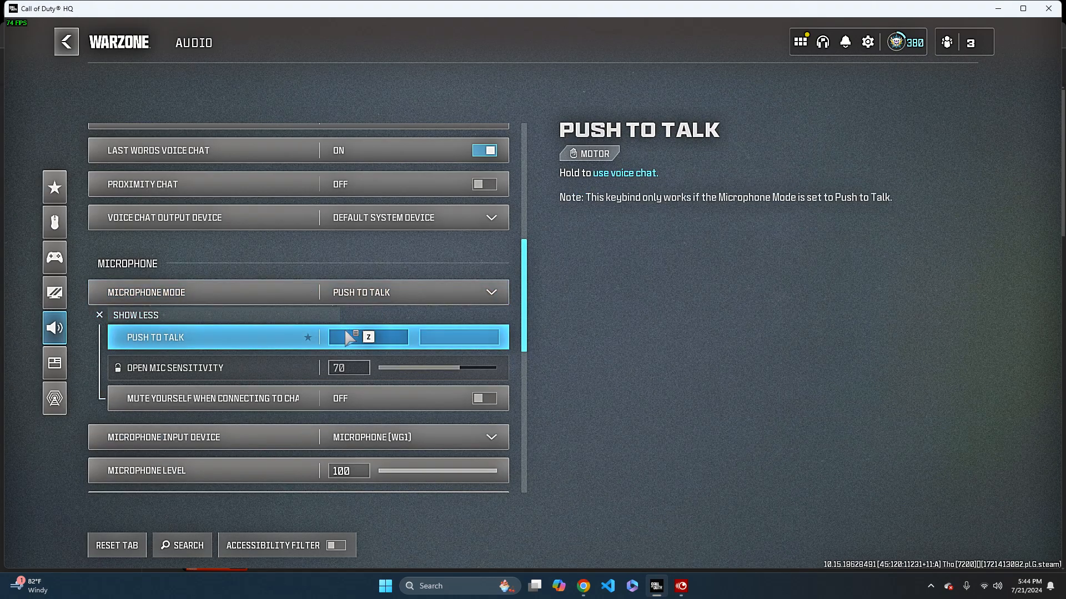
pyautogui.moveTo(371, 340)
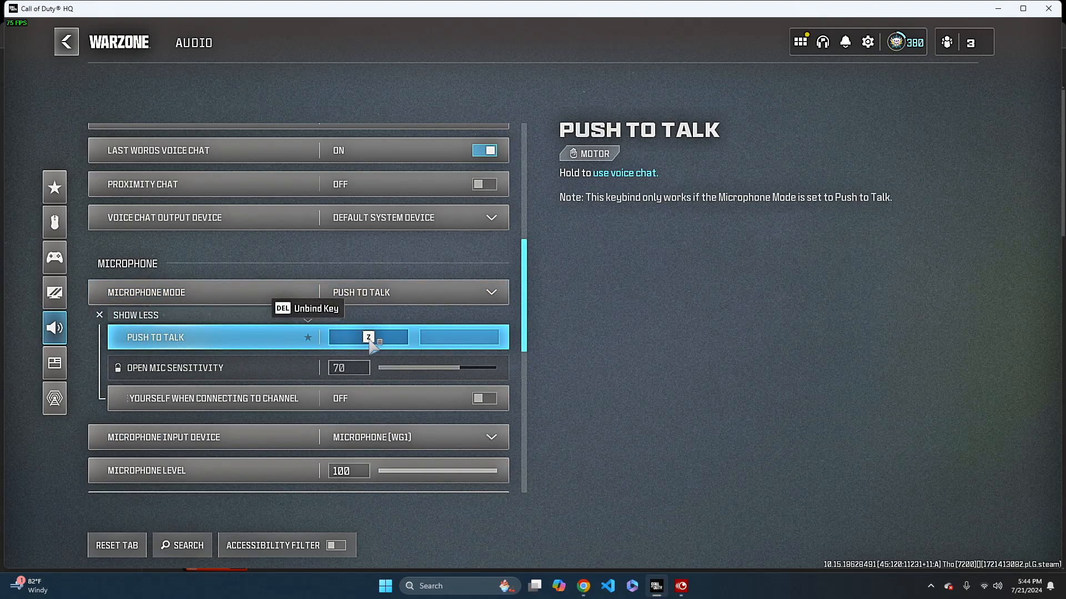
pyautogui.moveTo(422, 377)
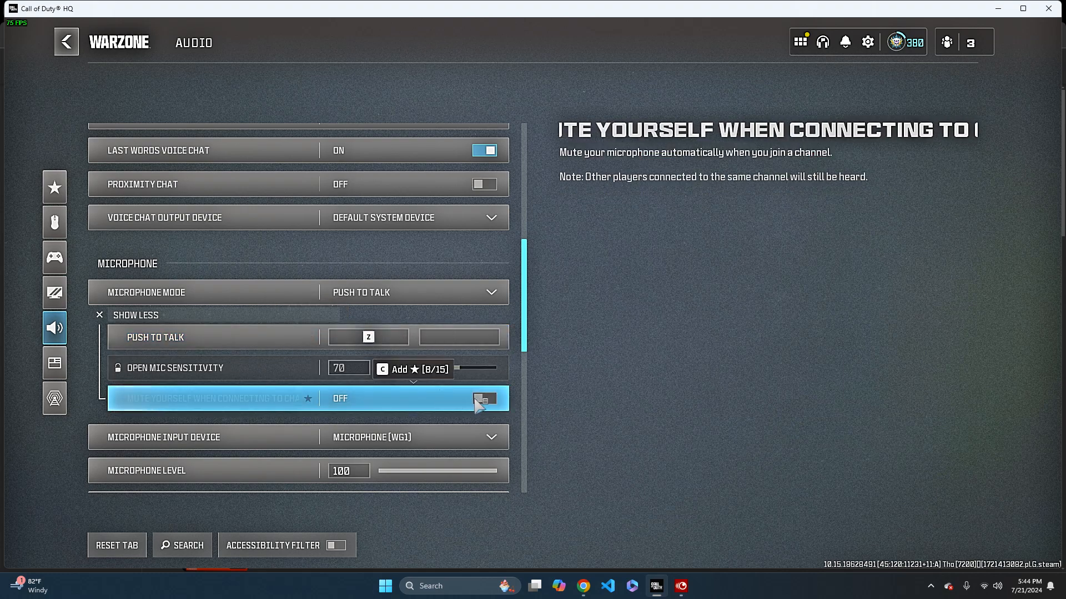
# Switch 'Mute Yourself When Connecting to Channel' to On, keeping push to talk on Z
pyautogui.click(484, 399)
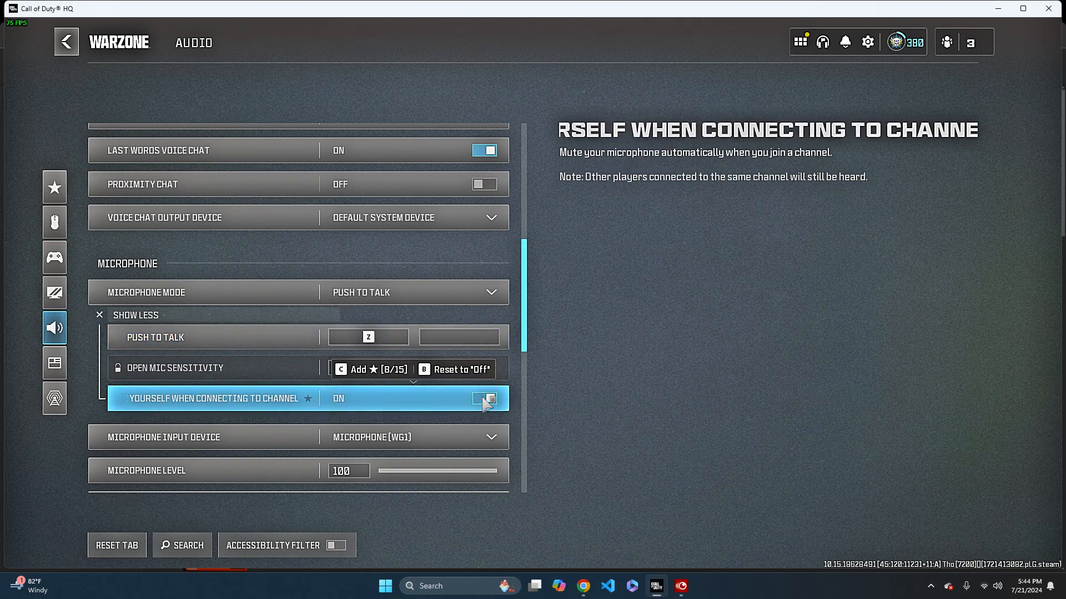